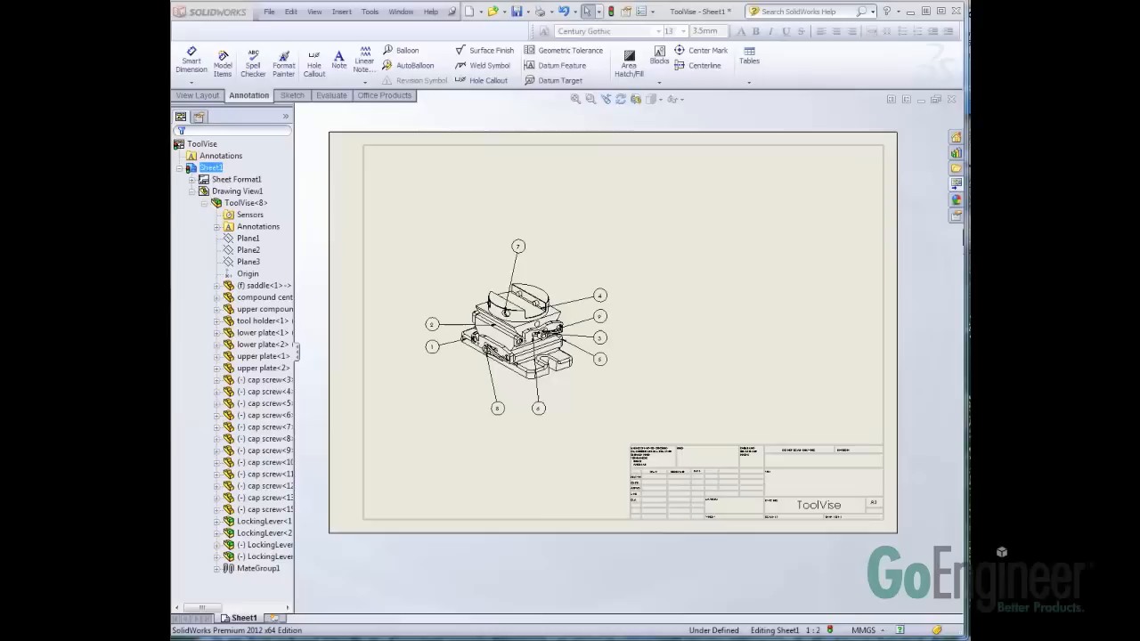
pyautogui.moveTo(293, 205)
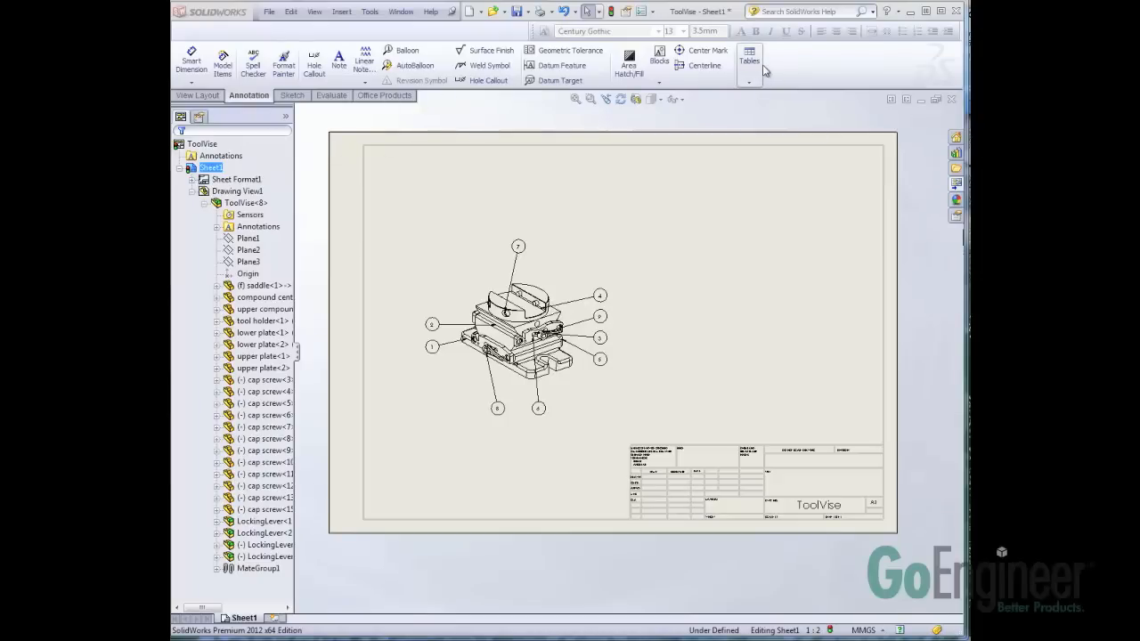
pyautogui.moveTo(505, 103)
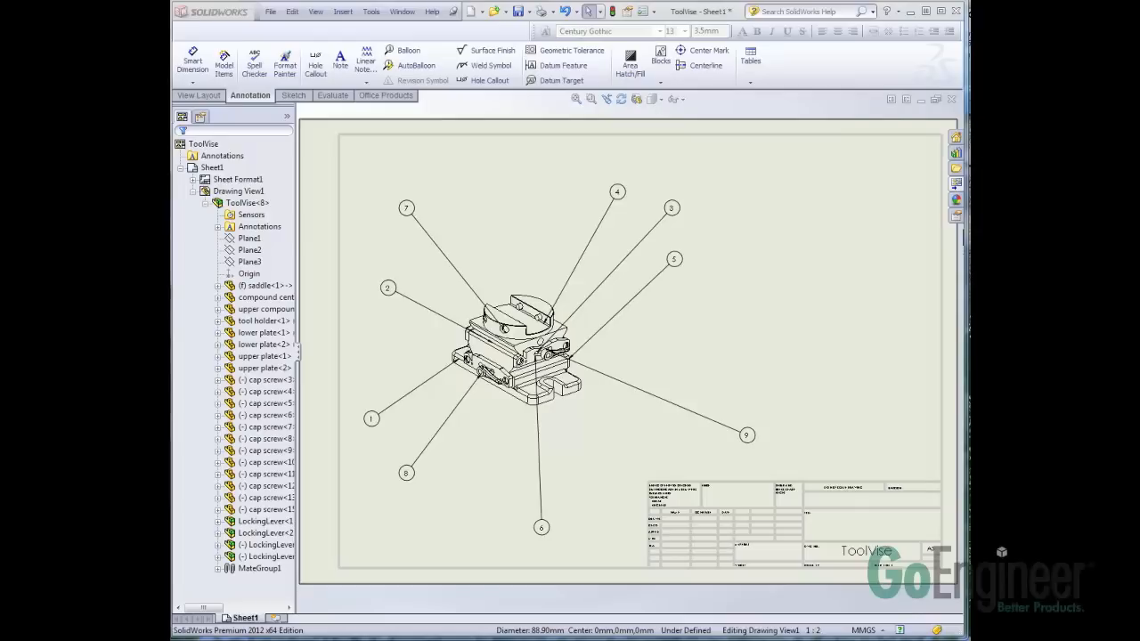
pyautogui.moveTo(385, 30)
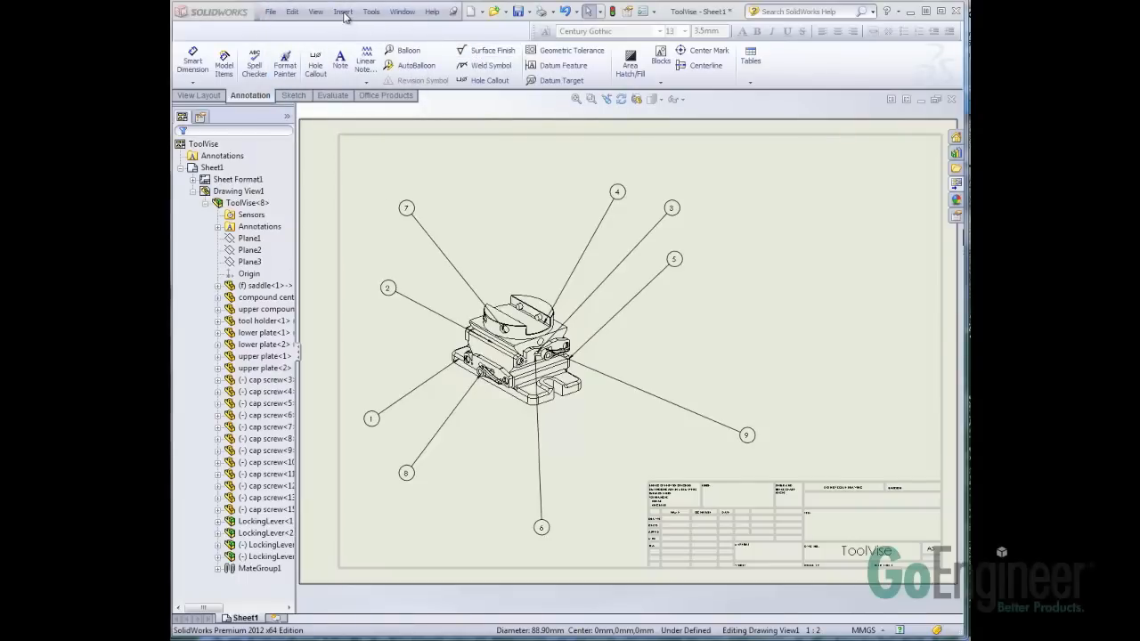
# Step: Start a magnetic line for the balloons from the Insert > Annotations menu
pyautogui.click(342, 11)
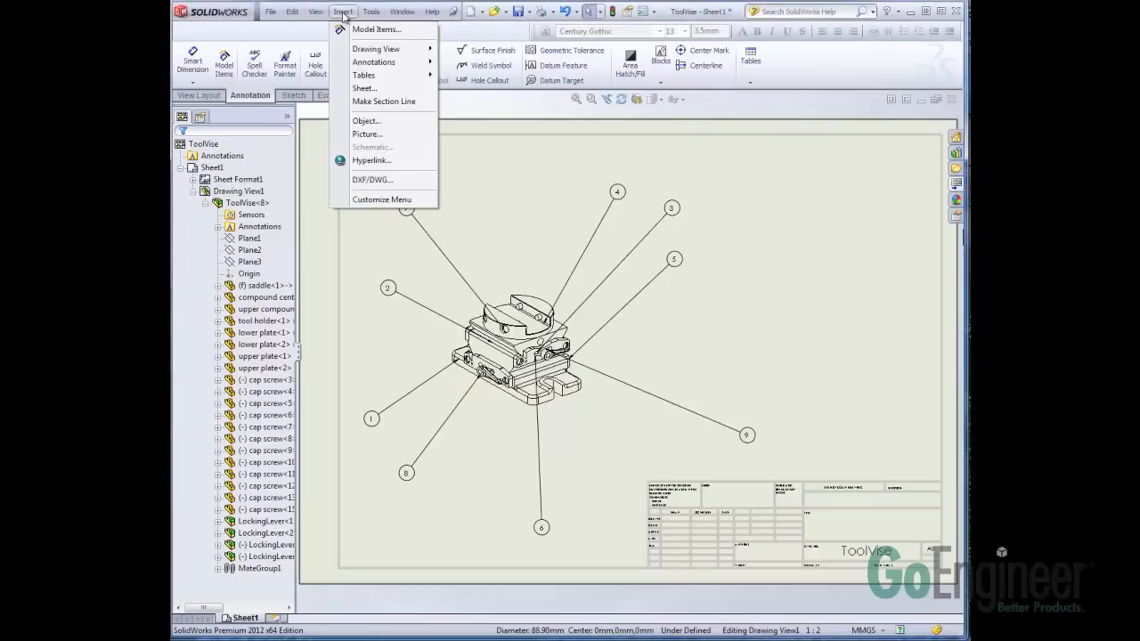
pyautogui.moveTo(373, 62)
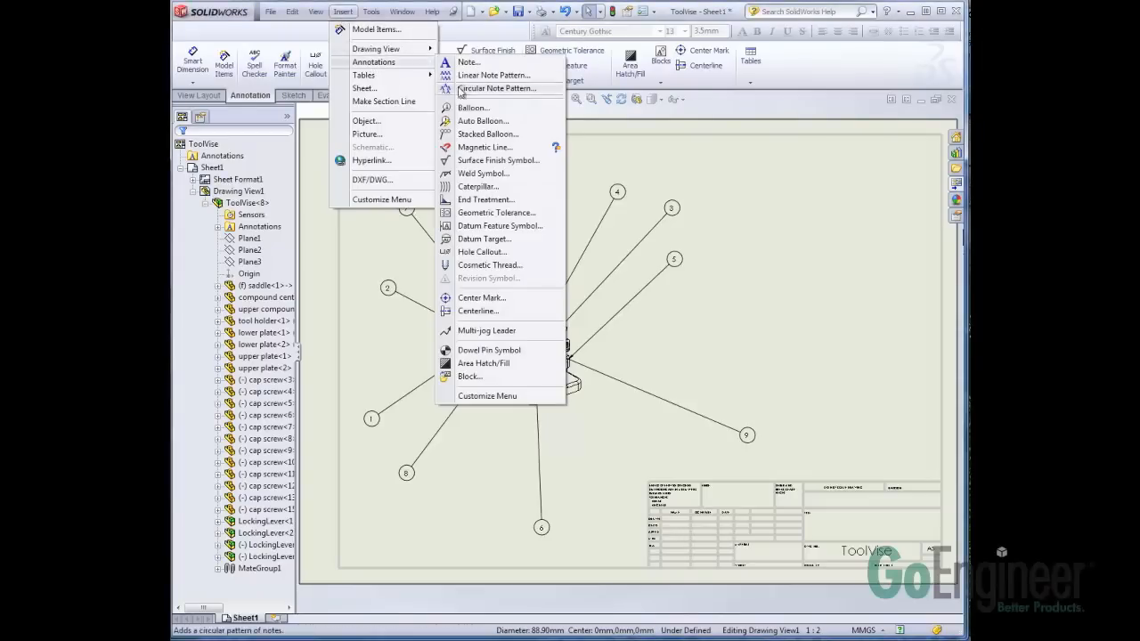
pyautogui.click(481, 147)
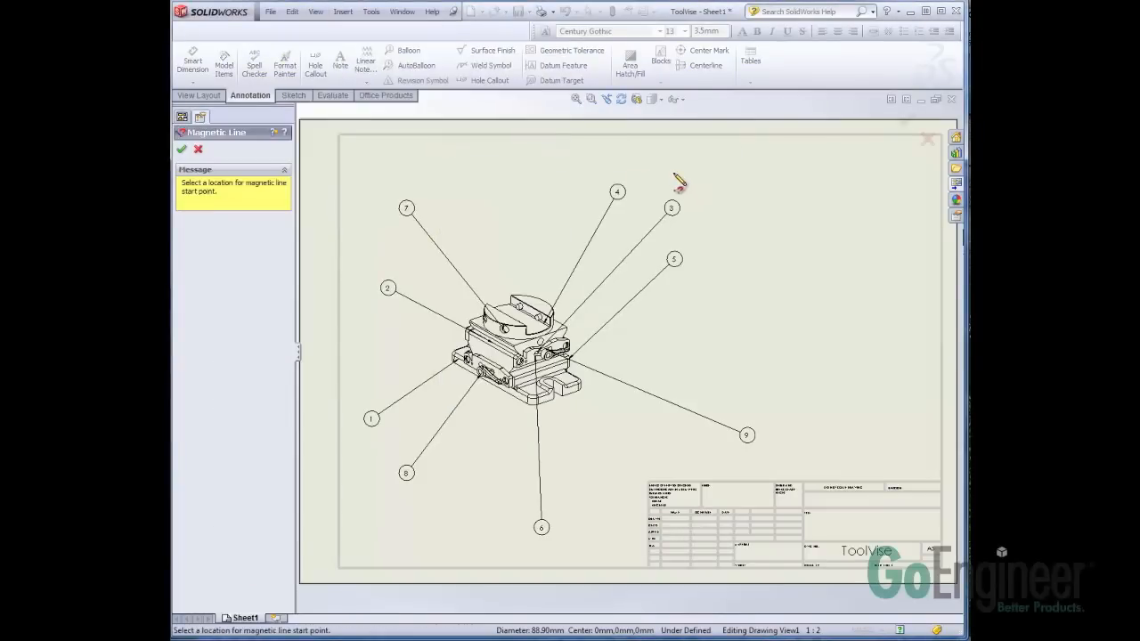
# Step: Draw the upper-right magnetic line holding balloons 4, 3, 5 and 9 evenly spaced
pyautogui.click(666, 168)
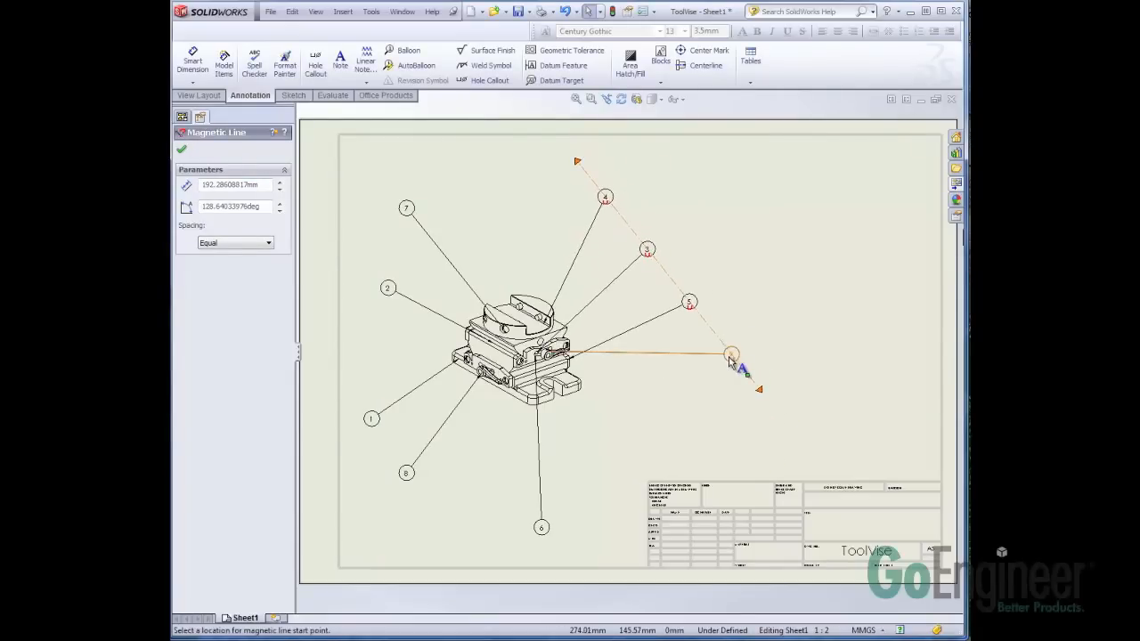
pyautogui.click(339, 11)
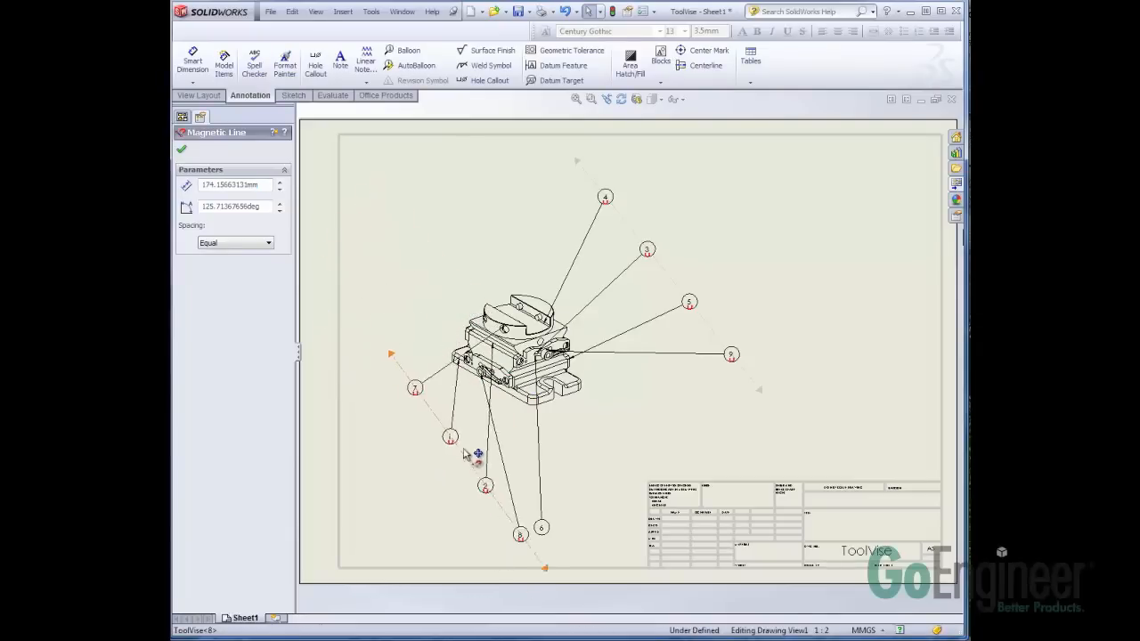
# Step: Drag the lower-left magnetic line with balloons 7, 1, 2, 8 and 6 leftward
pyautogui.moveTo(477, 454); pyautogui.dragTo(427, 444)
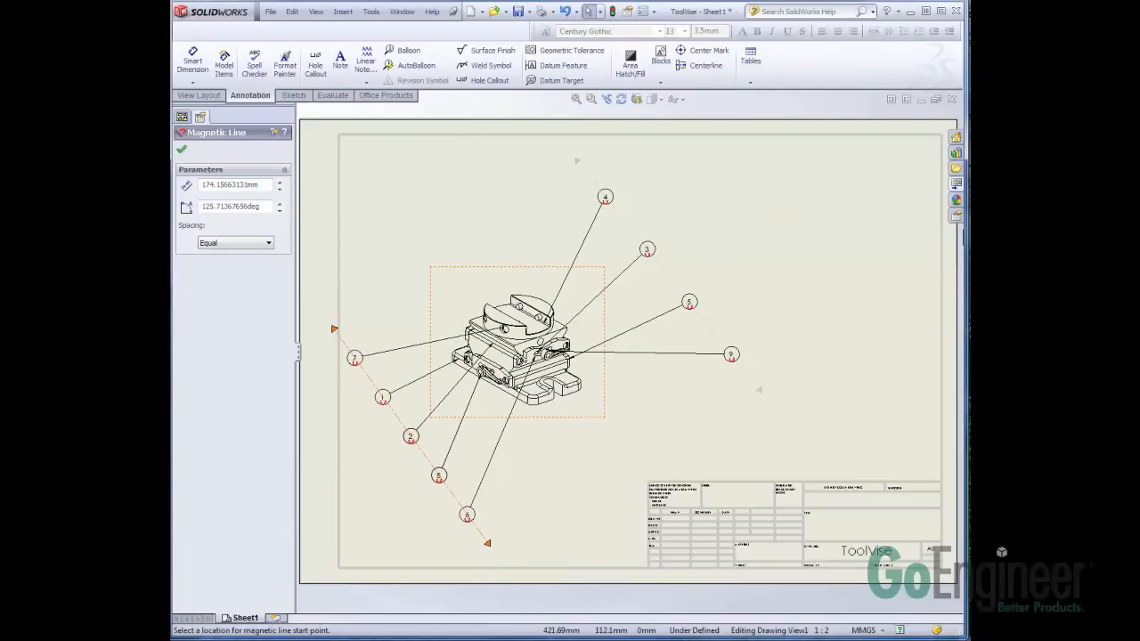
pyautogui.moveTo(757, 283)
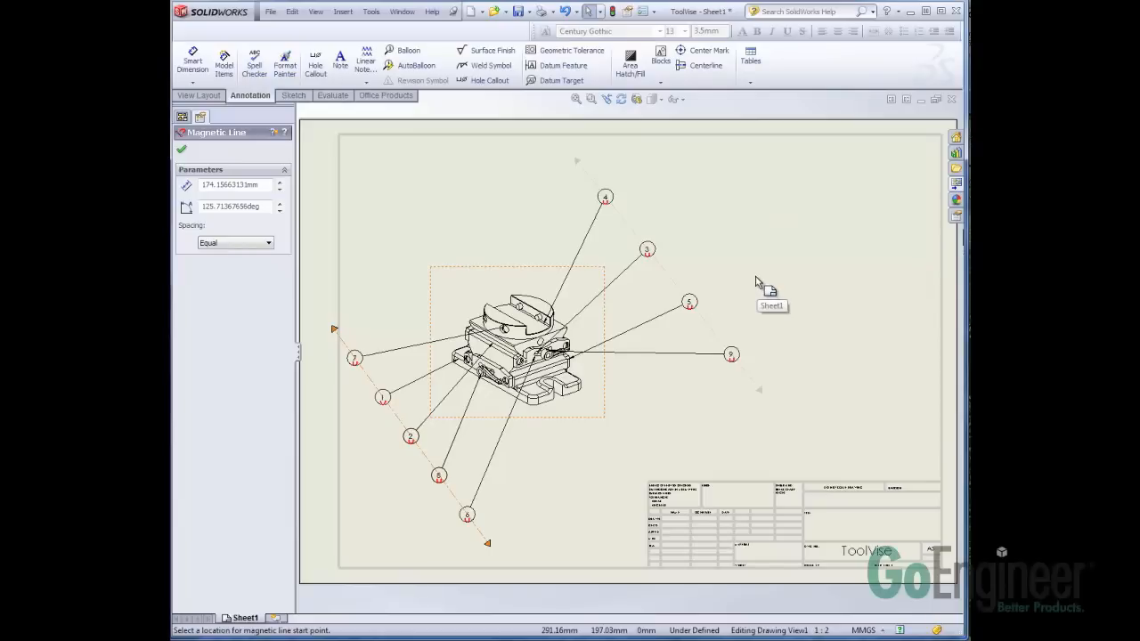